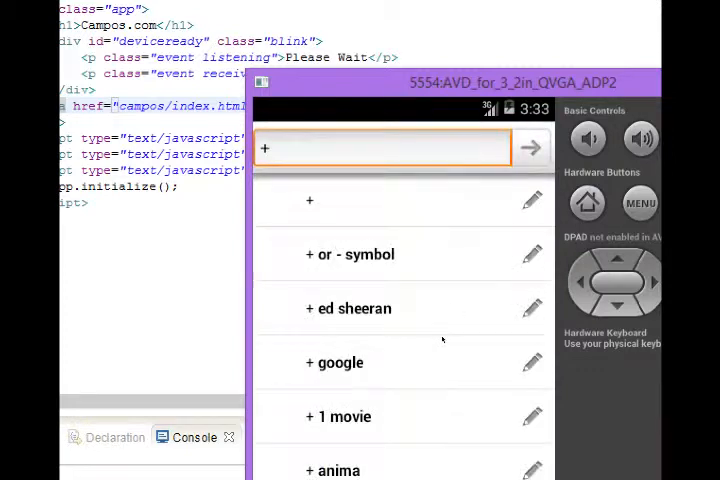
Leave the search list and scroll through the demo page back to its header
{"action": "left_click", "coordinate": [588, 202]}
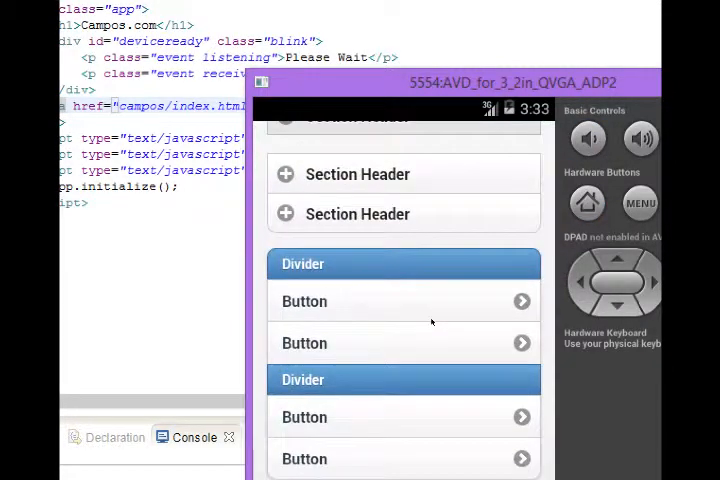
{"action": "scroll", "scroll_direction": "up", "scroll_amount": 3}
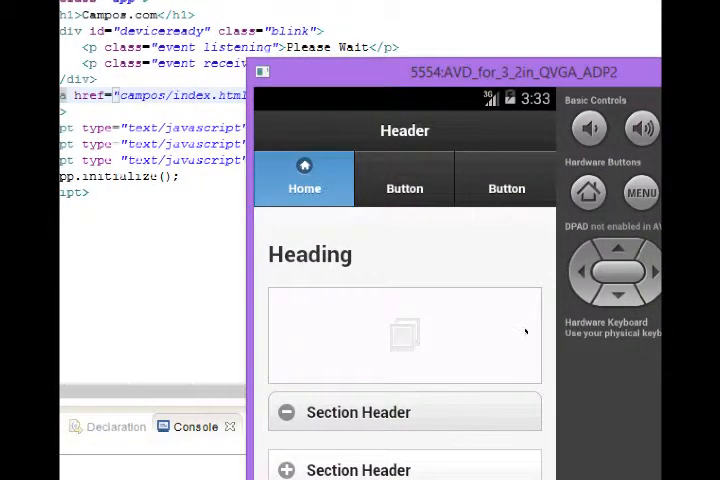
{"action": "scroll", "scroll_direction": "down", "scroll_amount": 3}
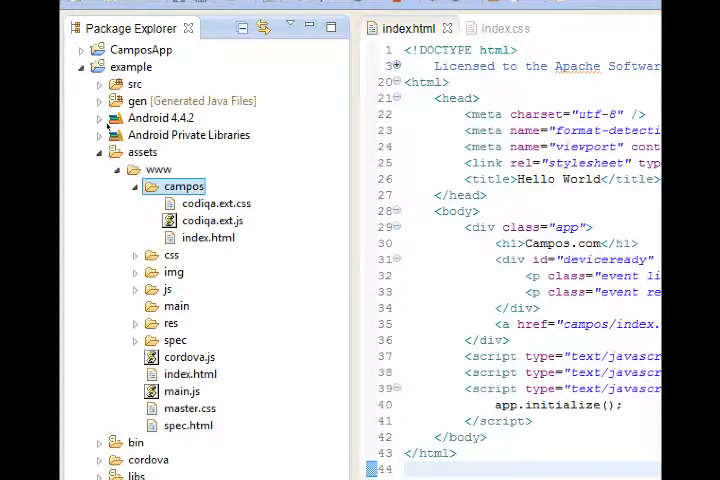
Select index.html in assets/www/campos and bring up its context menu to open it
{"action": "left_click", "coordinate": [212, 220]}
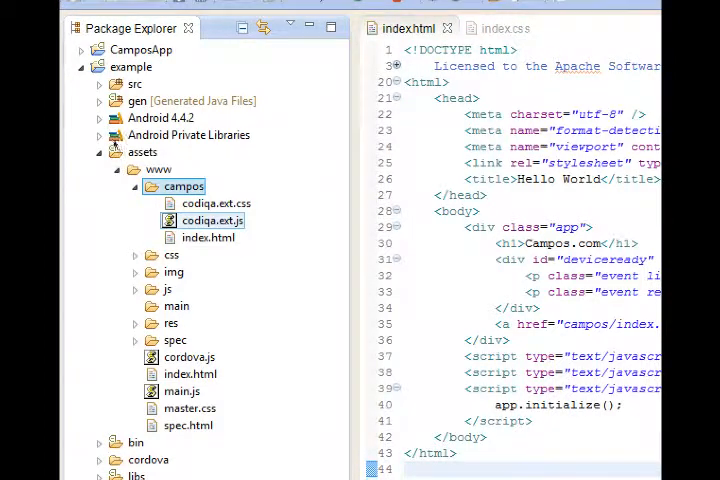
{"action": "left_click", "coordinate": [208, 238]}
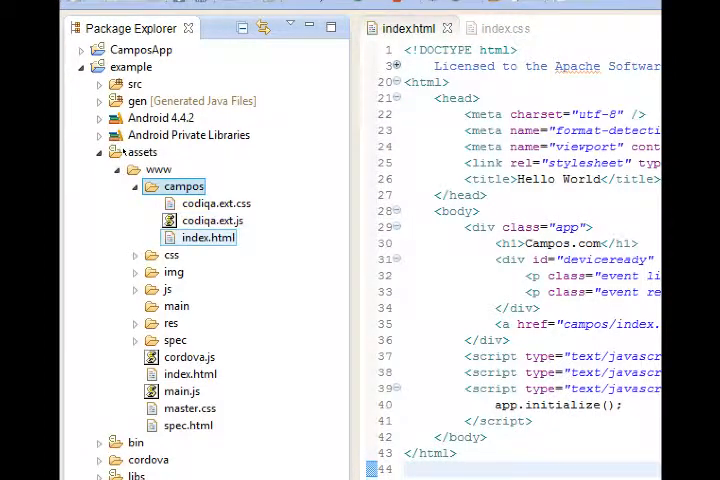
{"action": "left_click", "coordinate": [212, 220]}
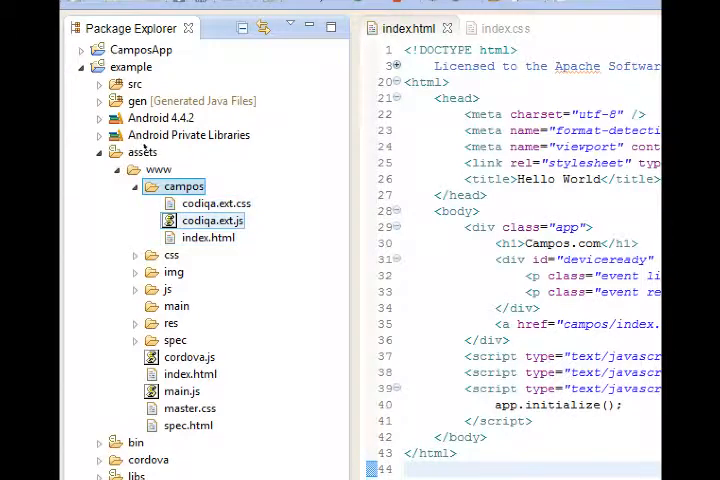
{"action": "right_click", "coordinate": [204, 236]}
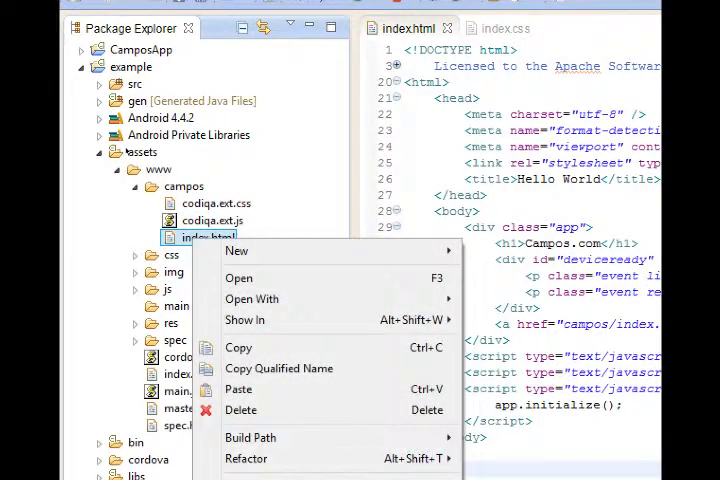
{"action": "mouse_move", "coordinate": [236, 252]}
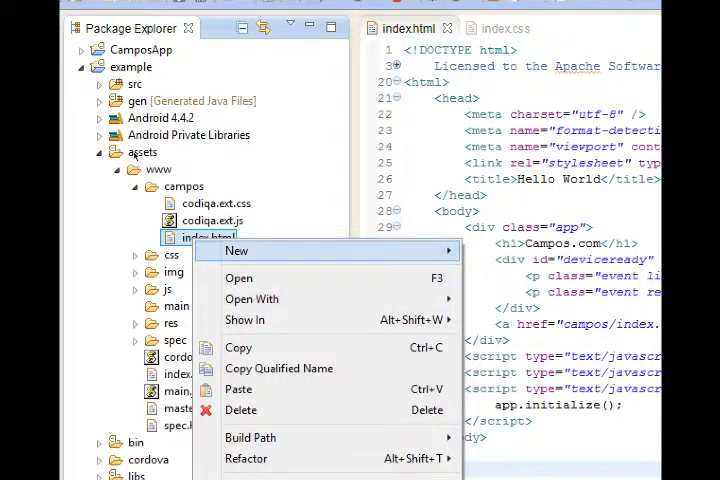
{"action": "mouse_move", "coordinate": [252, 300]}
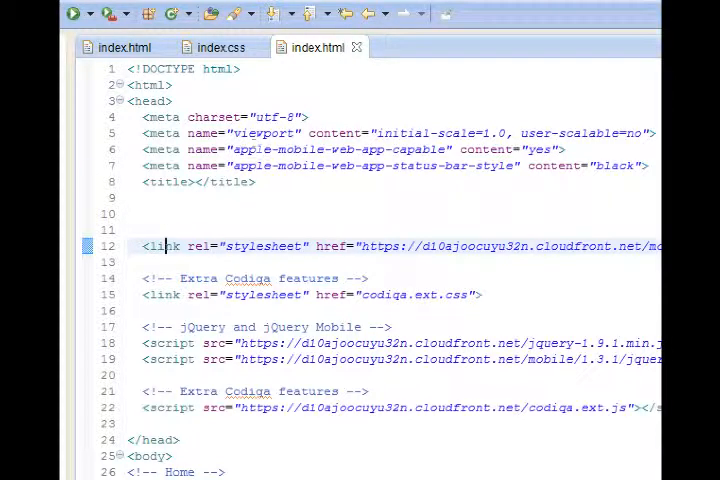
{"action": "double_click", "coordinate": [264, 246]}
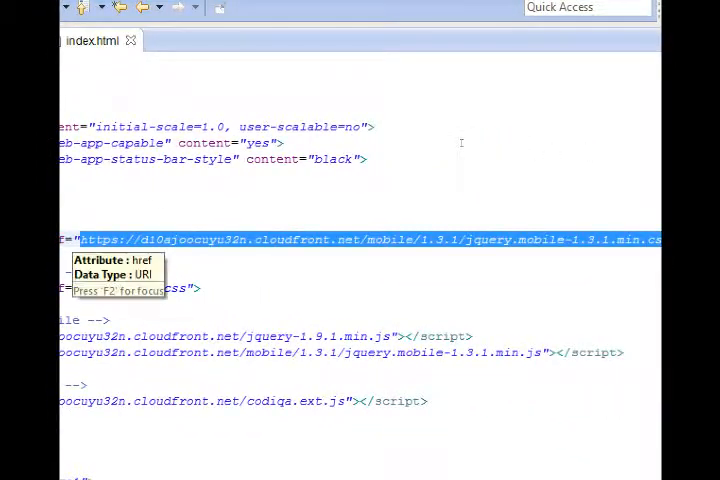
{"action": "left_click", "coordinate": [300, 240]}
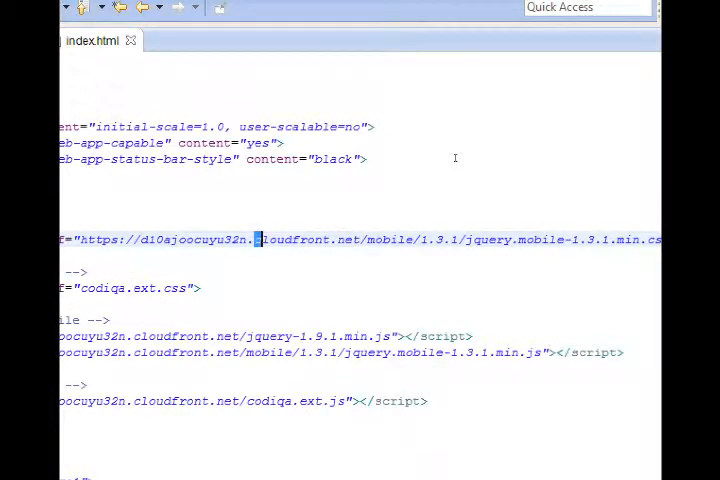
{"action": "double_click", "coordinate": [304, 240]}
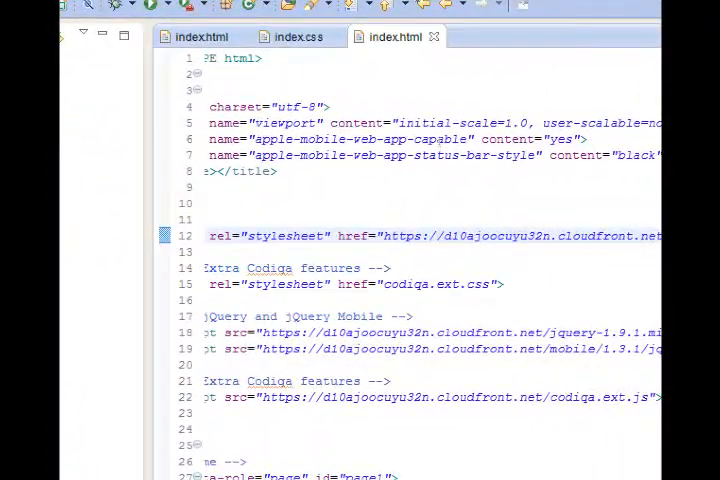
{"action": "scroll", "scroll_direction": "left", "scroll_amount": 3}
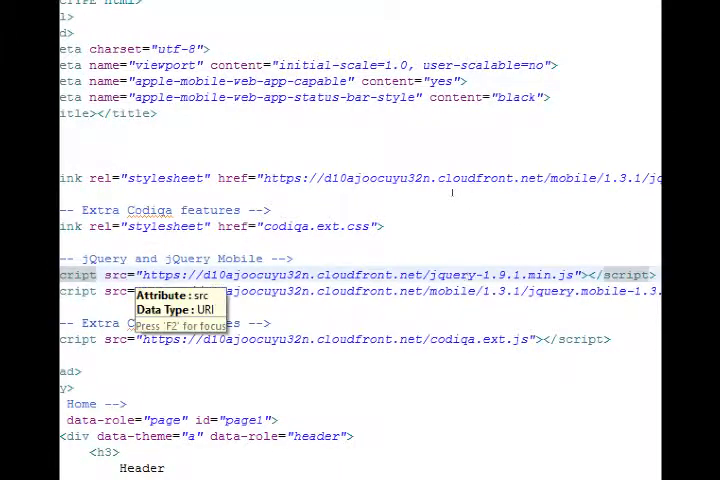
{"action": "mouse_move", "coordinate": [490, 204]}
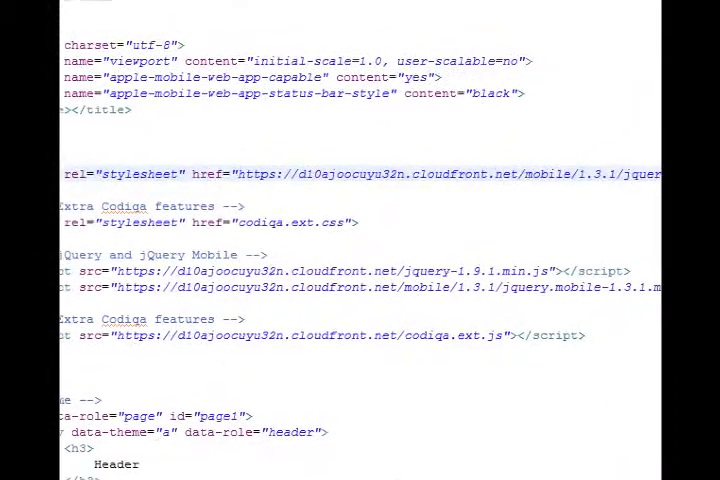
{"action": "scroll", "scroll_direction": "right", "scroll_amount": 3}
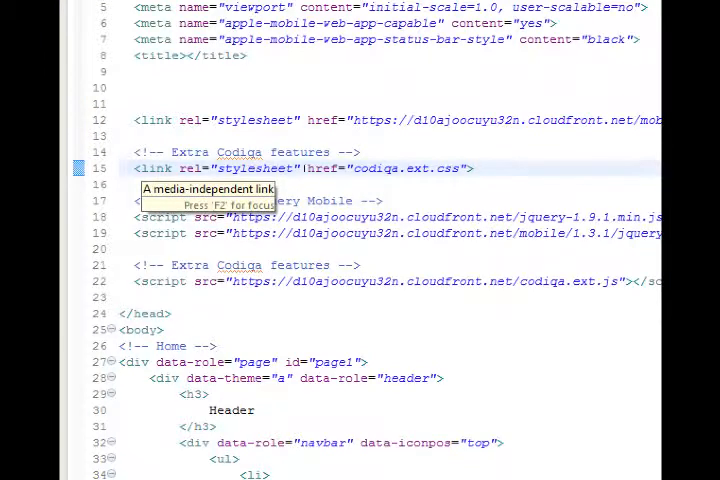
{"action": "double_click", "coordinate": [252, 168]}
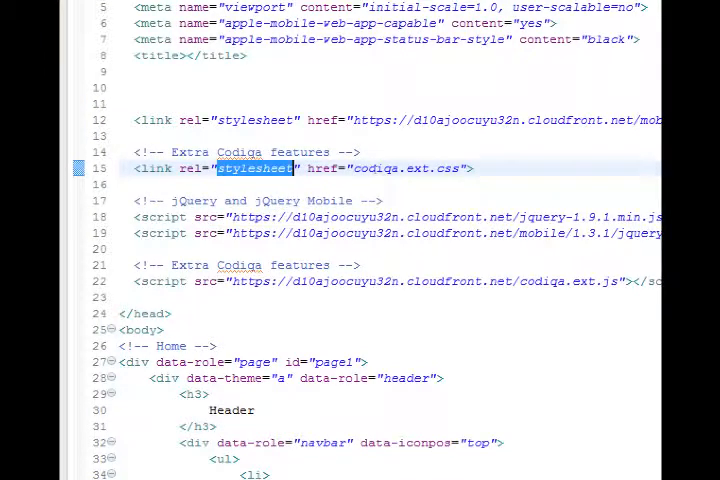
{"action": "mouse_move", "coordinate": [376, 168]}
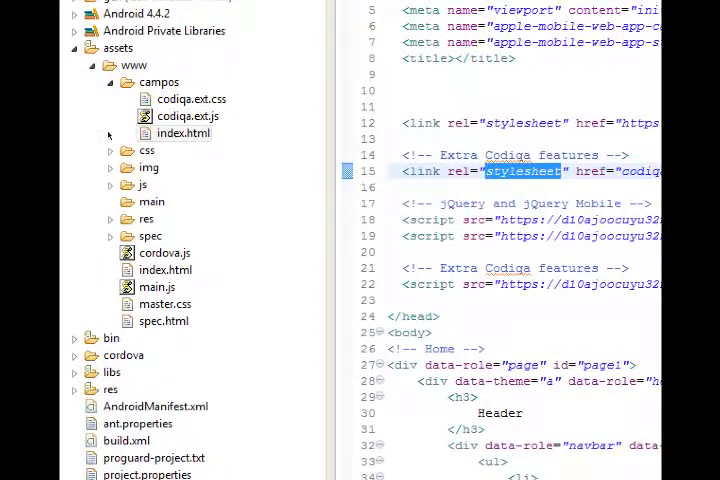
{"action": "left_click", "coordinate": [192, 100]}
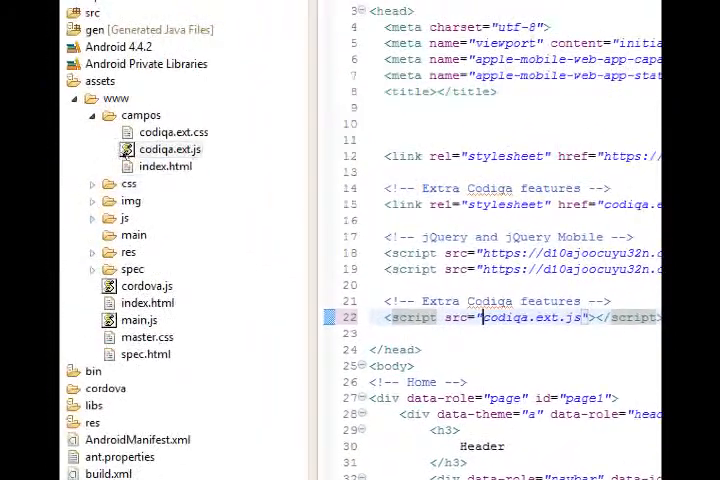
Point the codiqa script and jQuery Mobile stylesheet references at local files instead of CDN URLs
{"action": "left_click", "coordinate": [168, 148]}
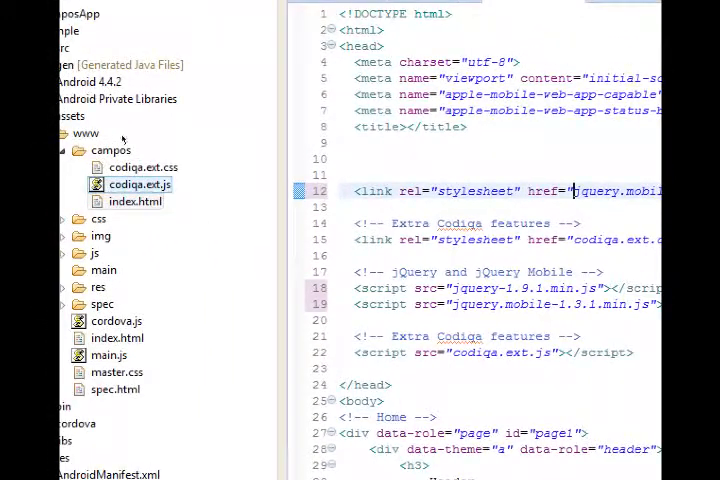
{"action": "left_click", "coordinate": [140, 168]}
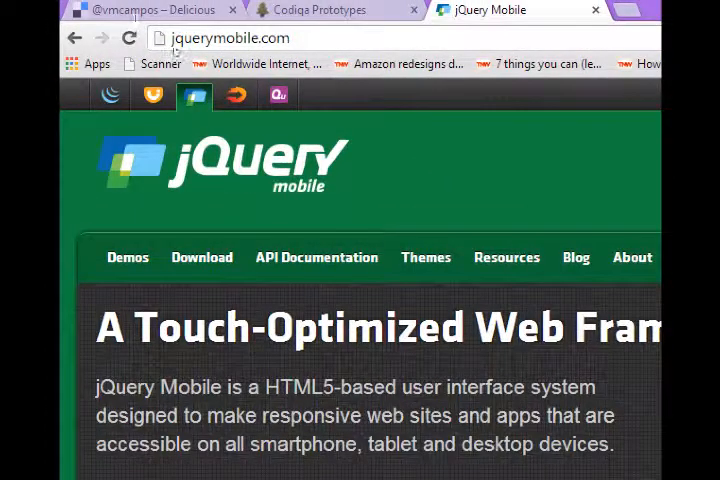
Scroll jquerymobile.com to its Download section listing latest stable 1.4.2
{"action": "scroll", "scroll_direction": "down", "scroll_amount": 3}
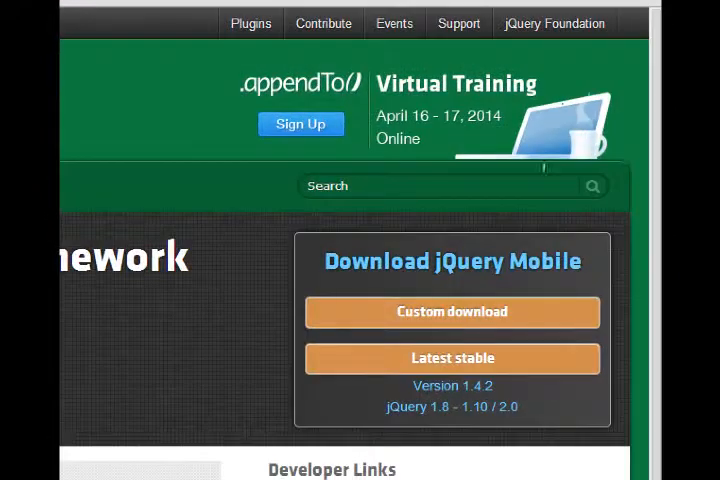
{"action": "mouse_move", "coordinate": [544, 212]}
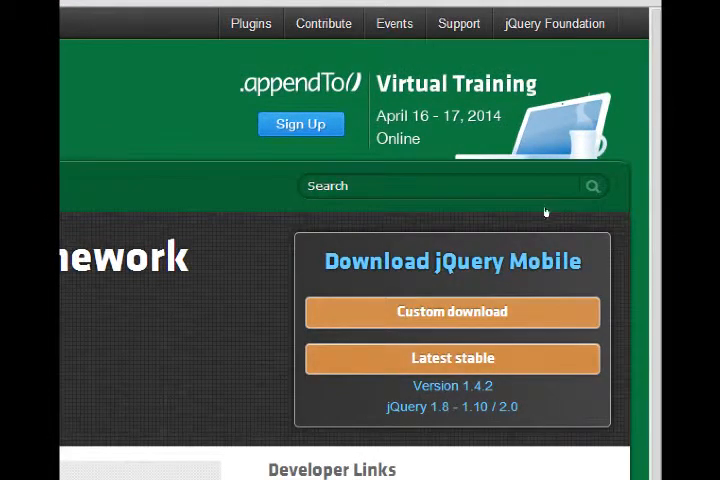
{"action": "mouse_move", "coordinate": [550, 220]}
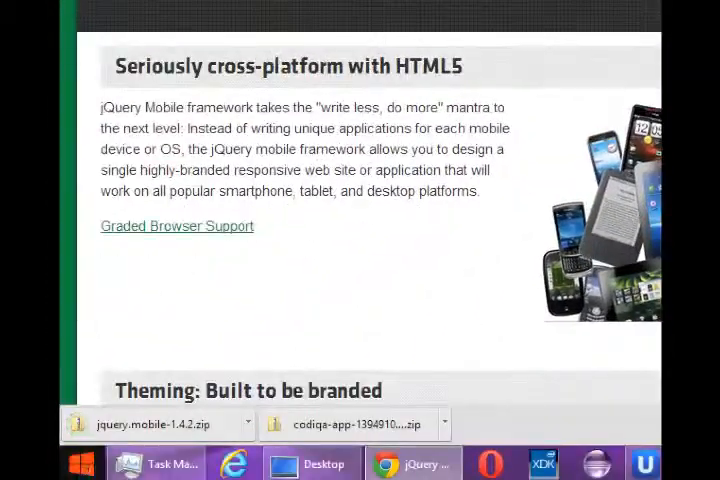
{"action": "mouse_move", "coordinate": [156, 424]}
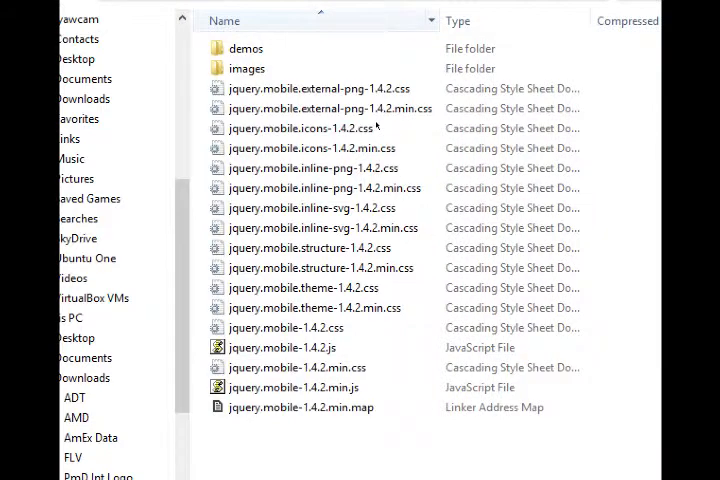
Select jquery.mobile-1.4.2.min.js and jquery.mobile-1.4.2.min.css in the extracted folder
{"action": "left_click", "coordinate": [300, 408]}
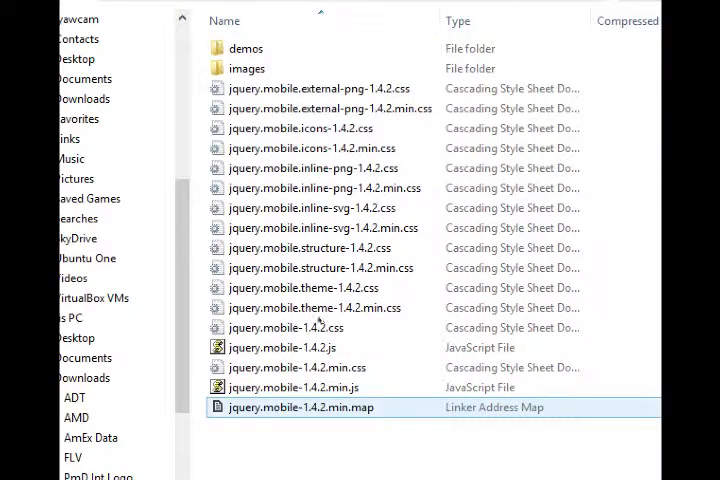
{"action": "left_click", "coordinate": [292, 388]}
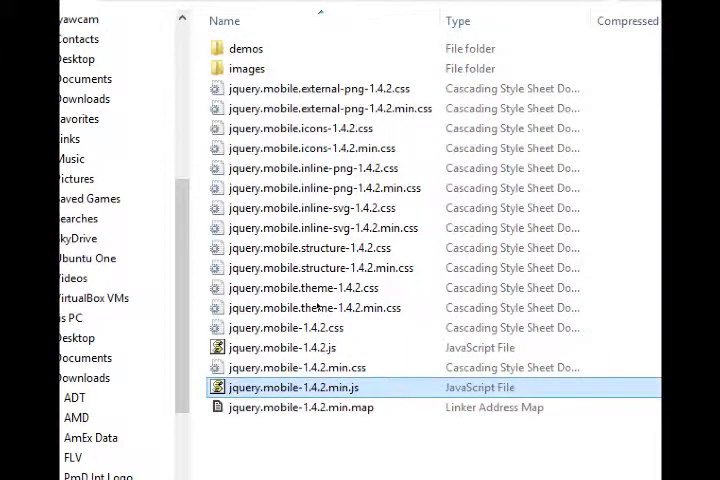
{"action": "left_click", "coordinate": [300, 368]}
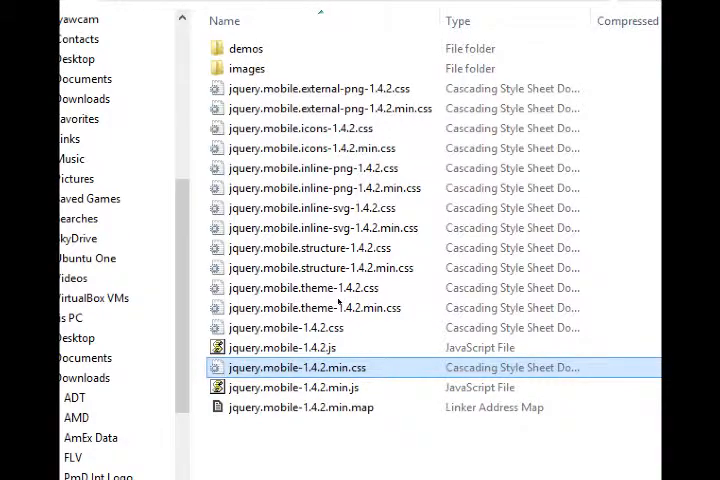
{"action": "left_click", "coordinate": [292, 388]}
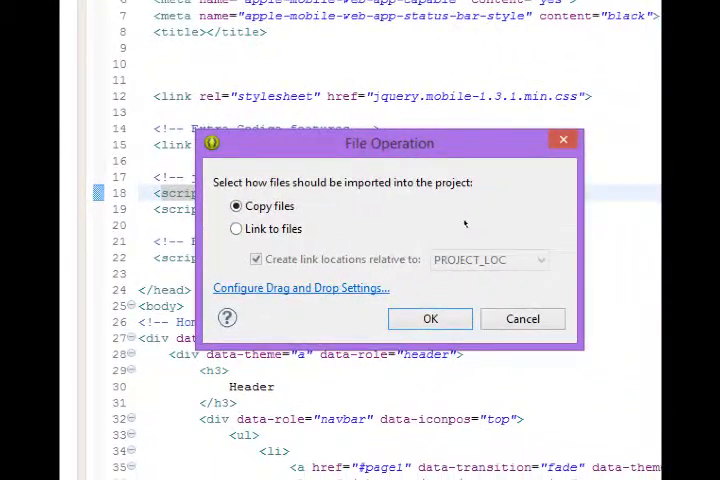
{"action": "mouse_move", "coordinate": [448, 218]}
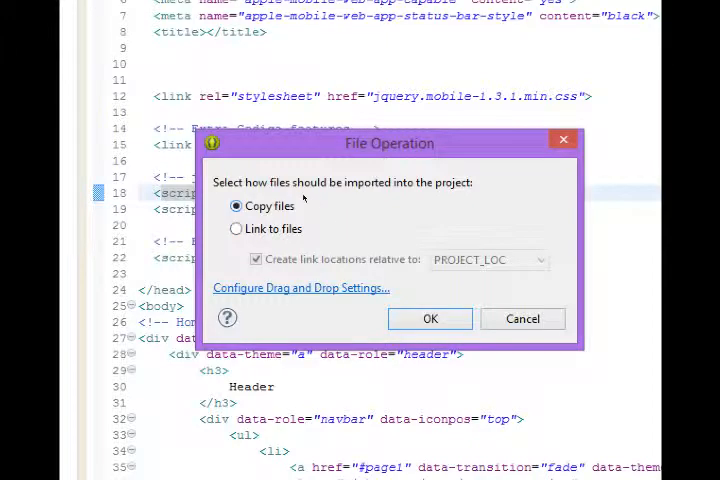
Import the dropped jQuery Mobile files into the project as copies
{"action": "left_click", "coordinate": [428, 318]}
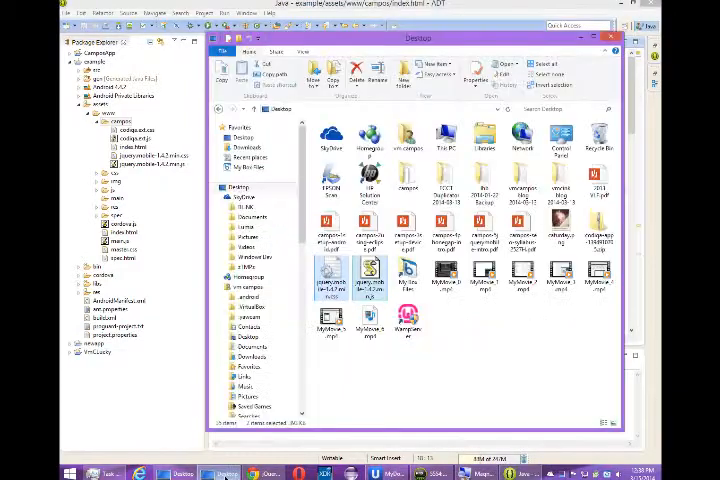
{"action": "mouse_move", "coordinate": [216, 108]}
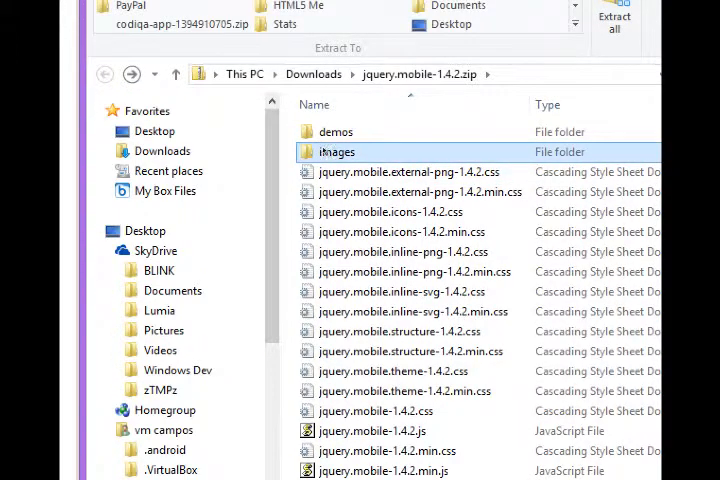
Copy the jQuery Mobile images folder into the project's campos folder
{"action": "left_click_drag", "start_coordinate": [336, 152], "coordinate": [154, 130]}
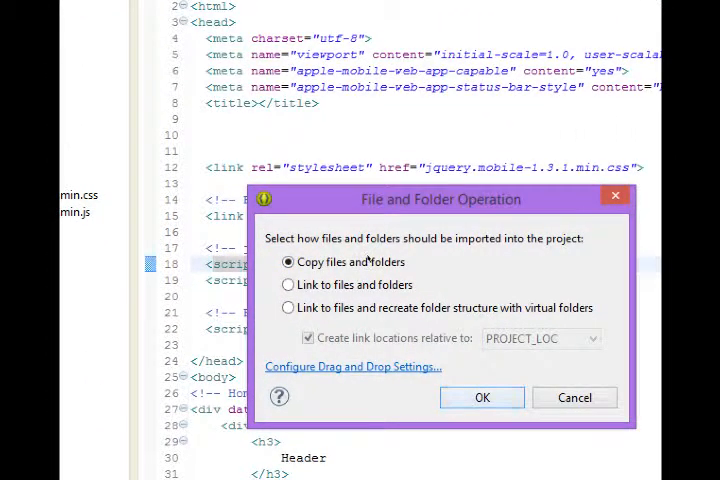
{"action": "left_click", "coordinate": [480, 396]}
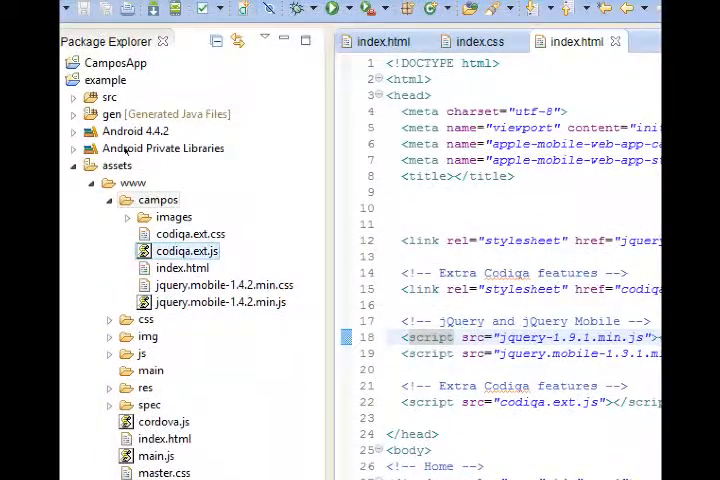
{"action": "left_click", "coordinate": [218, 302]}
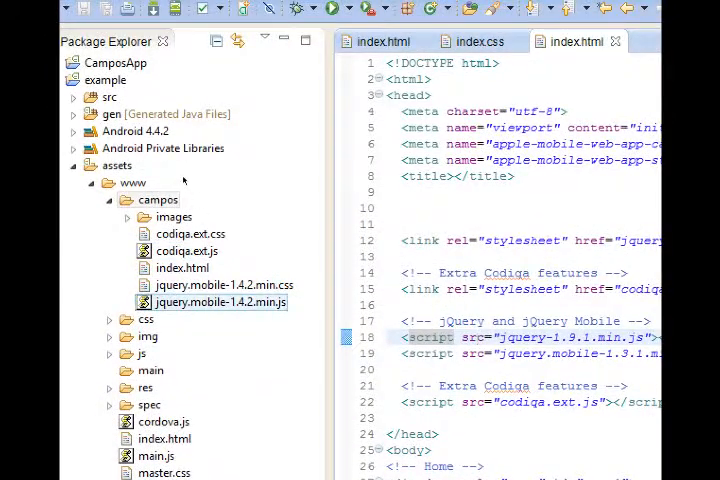
{"action": "left_click", "coordinate": [222, 284]}
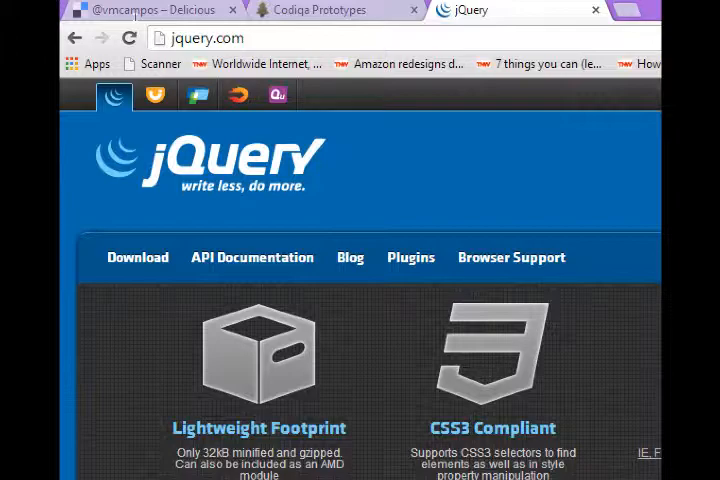
Reach the jQuery 2.x downloads and save the compressed production jQuery 2.1.0 file
{"action": "scroll", "scroll_direction": "down", "scroll_amount": 3}
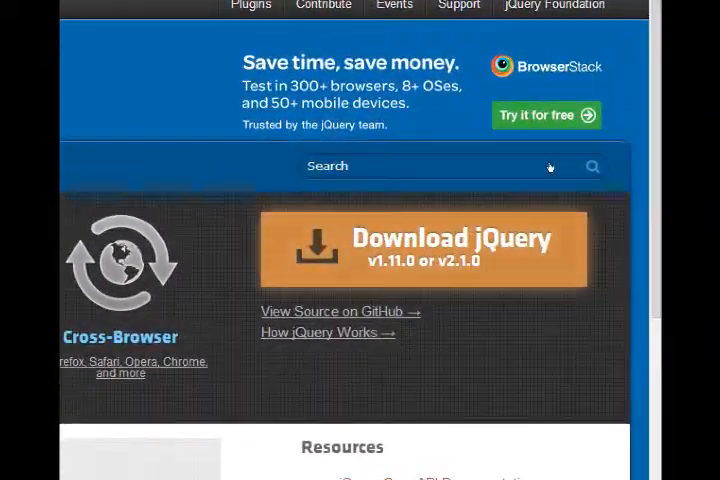
{"action": "left_click", "coordinate": [422, 246]}
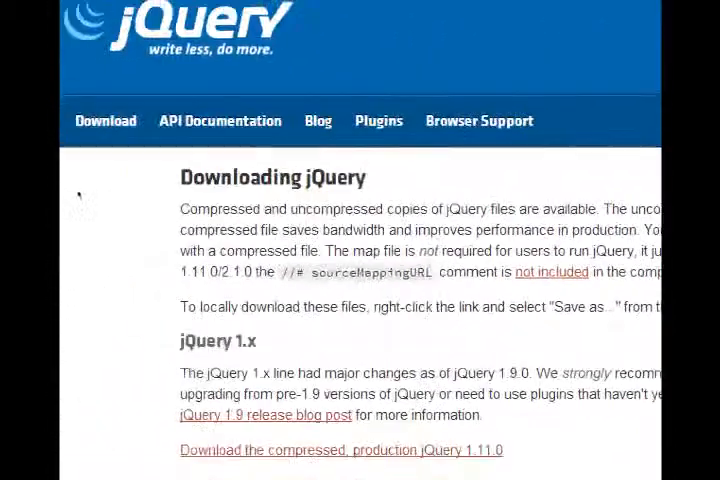
{"action": "scroll", "scroll_direction": "down", "scroll_amount": 3}
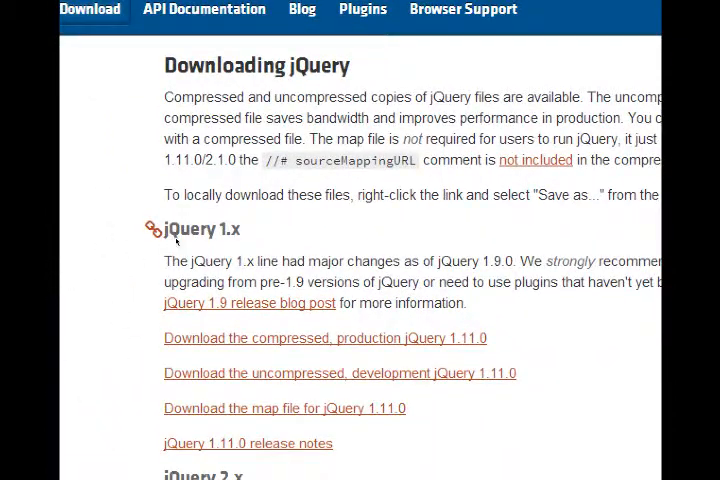
{"action": "scroll", "scroll_direction": "down", "scroll_amount": 3}
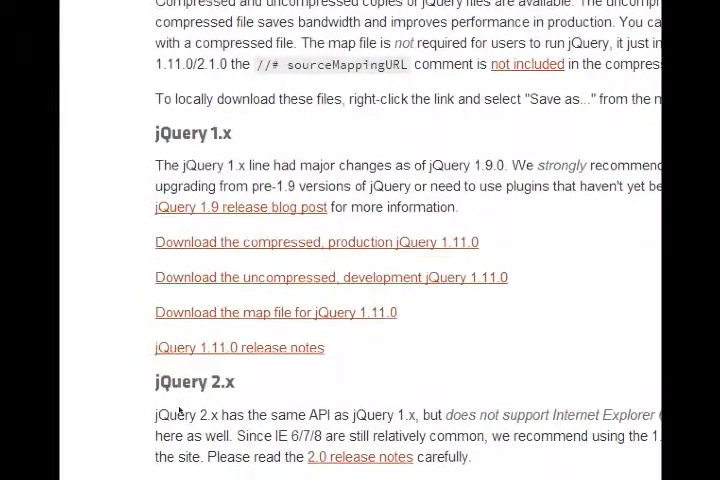
{"action": "scroll", "scroll_direction": "down", "scroll_amount": 3}
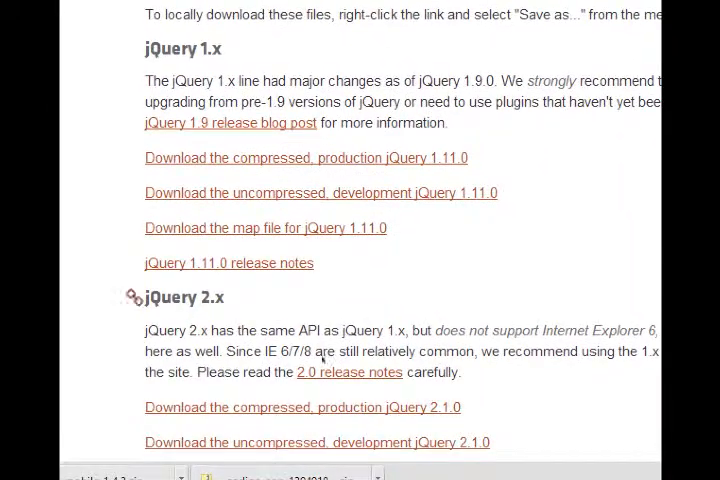
{"action": "scroll", "scroll_direction": "down", "scroll_amount": 3}
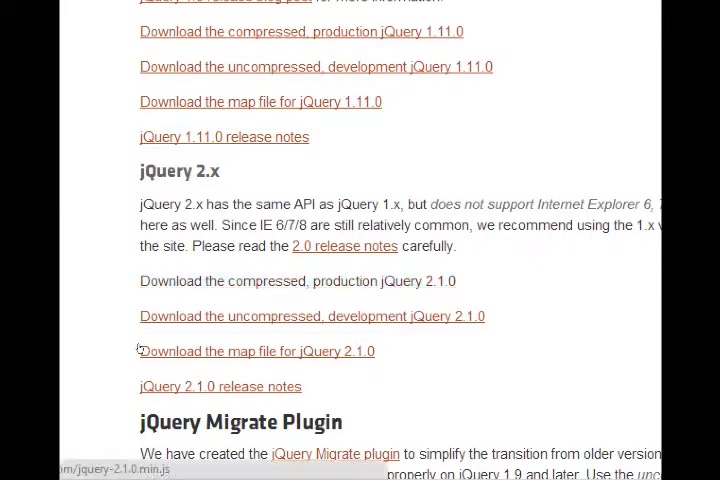
{"action": "mouse_move", "coordinate": [264, 352]}
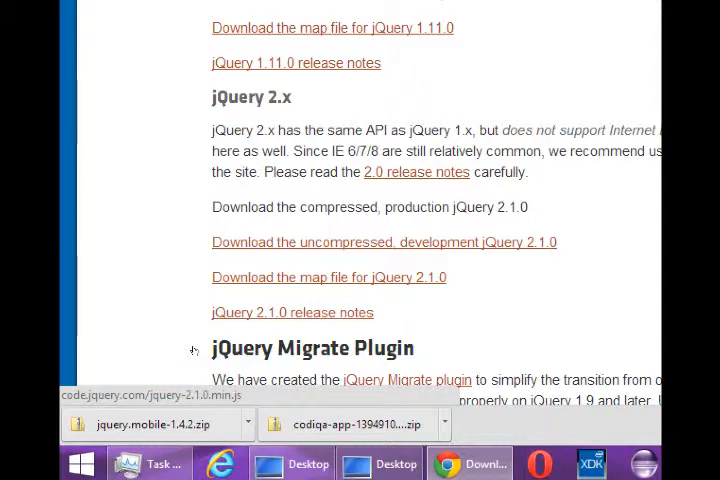
{"action": "right_click", "coordinate": [384, 242]}
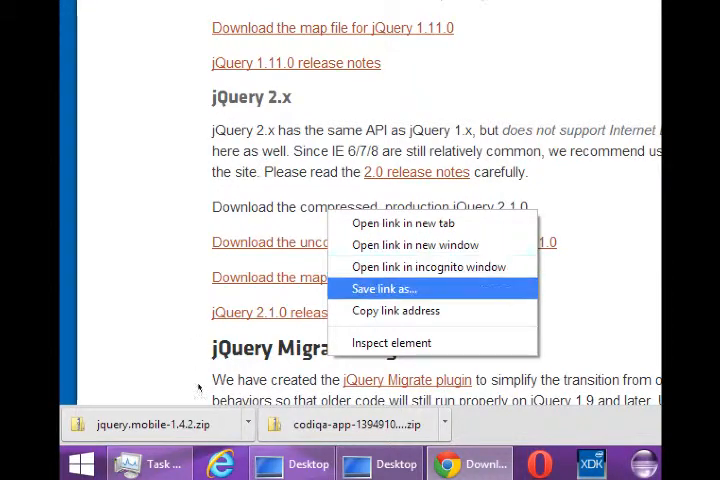
{"action": "mouse_move", "coordinate": [200, 388]}
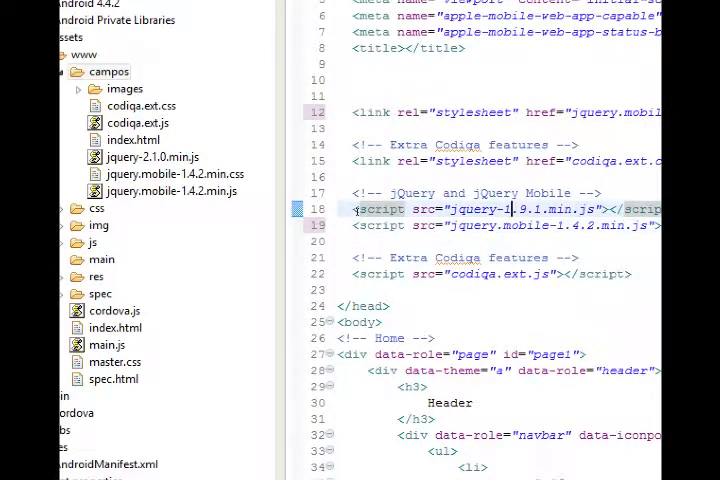
Update index.html's jQuery script src version and run the project as an Android application
{"action": "type", "text": "2.1.1"}
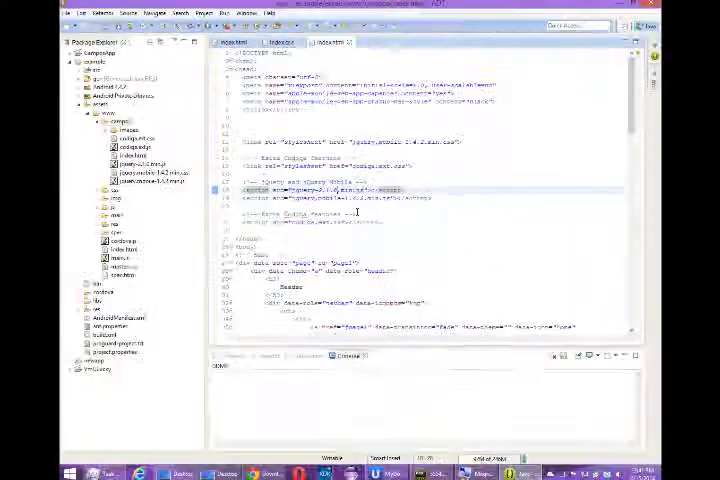
{"action": "left_click", "coordinate": [204, 28]}
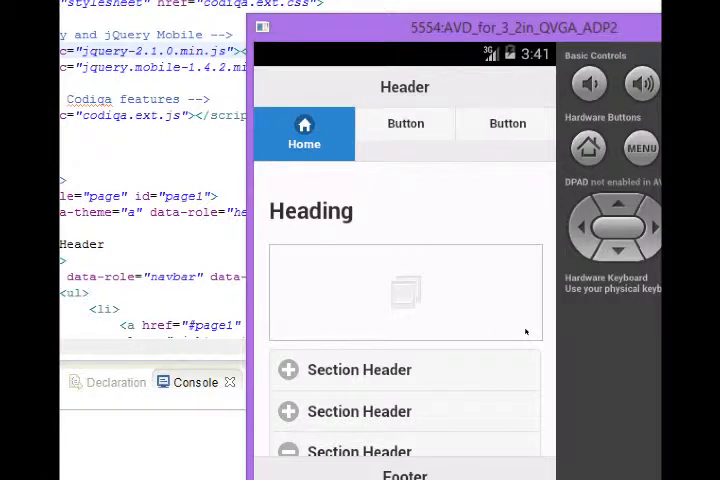
Scroll down the running app's page to the section headers and button lists
{"action": "scroll", "scroll_direction": "down", "scroll_amount": 3}
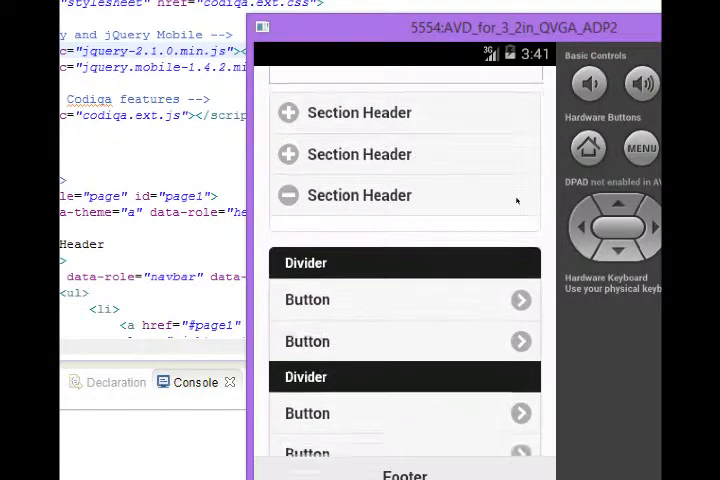